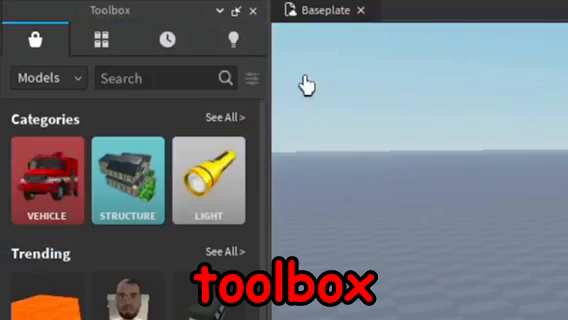
Step: Search the Toolbox's Images category for 'mouse cursor'
left_click(40, 78)
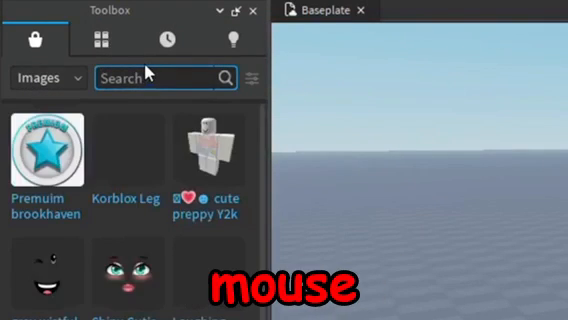
type("mouse")
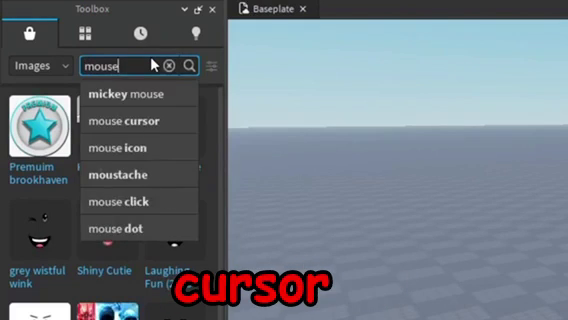
left_click(124, 120)
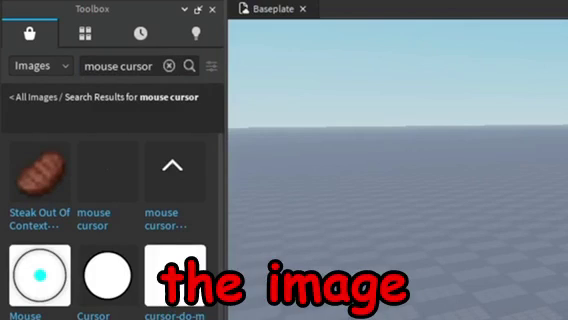
Step: Choose a cursor image from the results and view its details
scroll("down", 3)
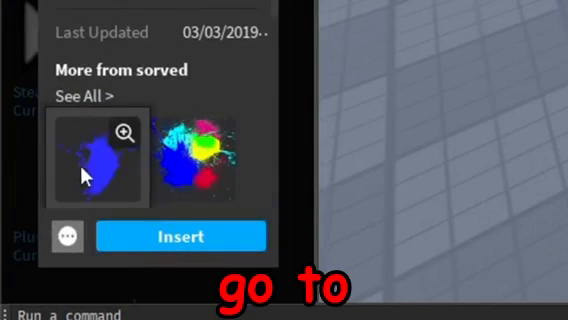
left_click(66, 236)
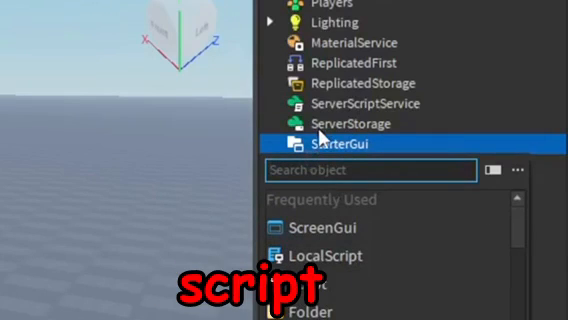
Step: Insert a LocalScript under StarterGui and rename it 'Custom Cursor'
type("Local")
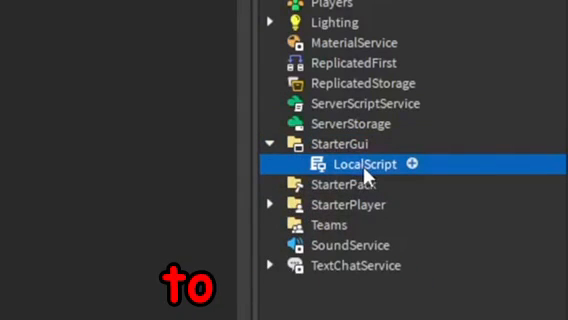
type("Custom C")
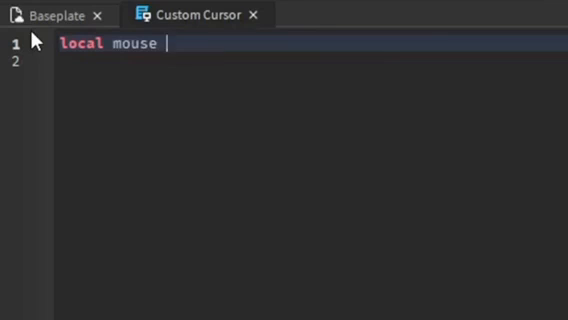
Step: Write local mouse = game.Players.LocalPlayer:GetMouse()
type("= game.Players.LocalPlayer")
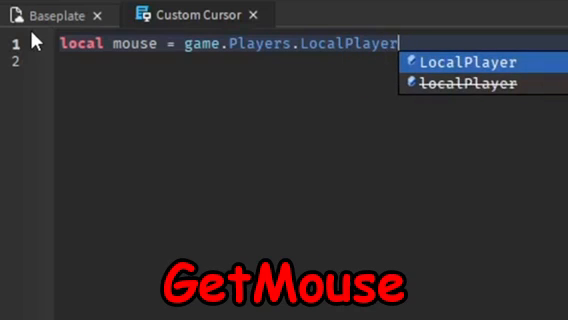
type(":GetMouse(")
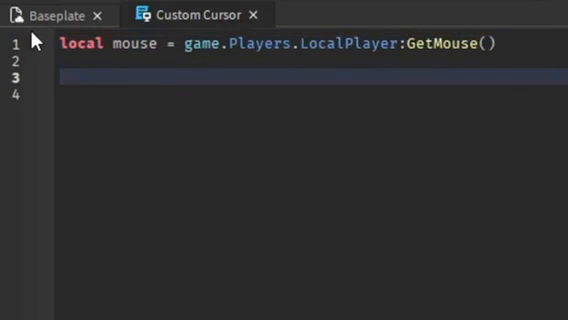
type("Mouse.I")
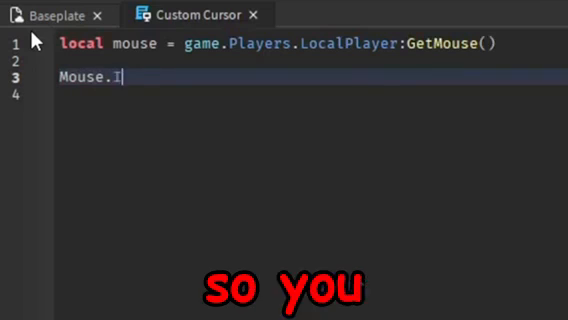
type("con = \"rb\"")
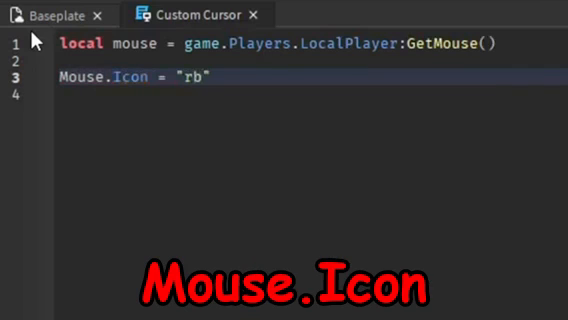
type("assetid")
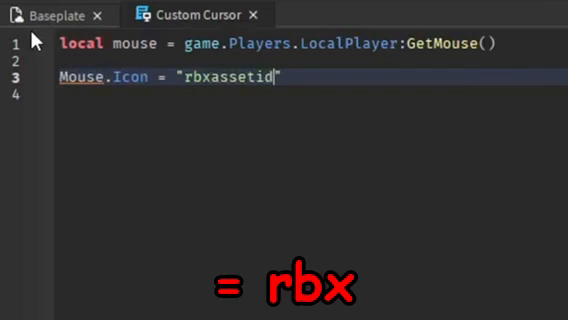
type("://")
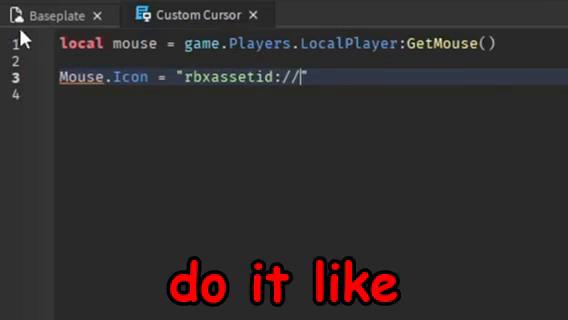
type("2920543053")
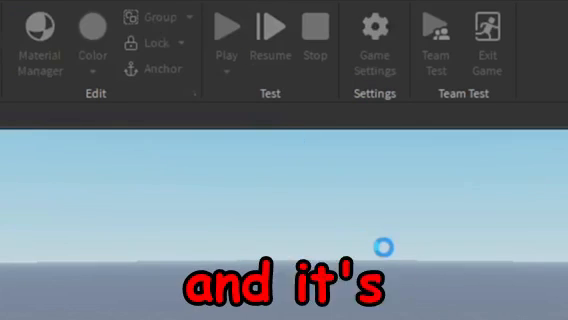
Step: Run a playtest to check the custom cursor appears
left_click(228, 24)
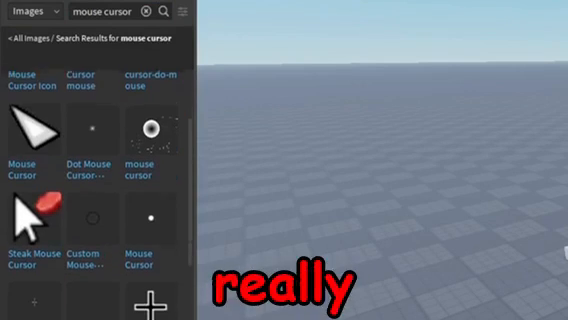
Step: Scroll through the 'mouse cursor' image results for other designs
scroll("down", 3)
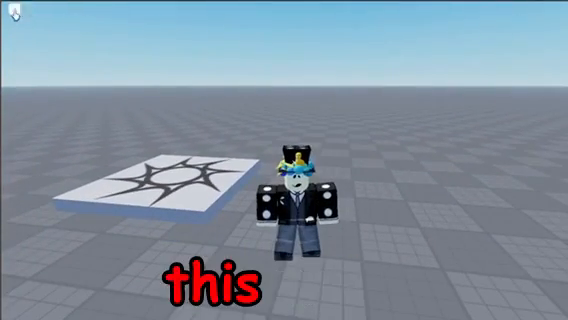
Step: Bring up the in-game Roblox menu with Reset Character, Leave and Resume
key("Escape")
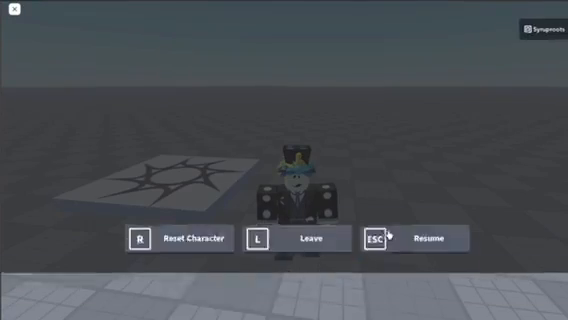